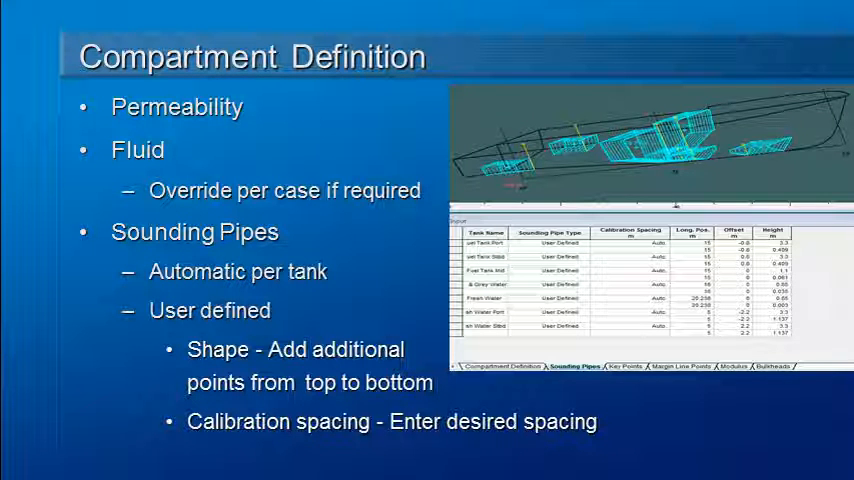
pyautogui.moveTo(302, 244)
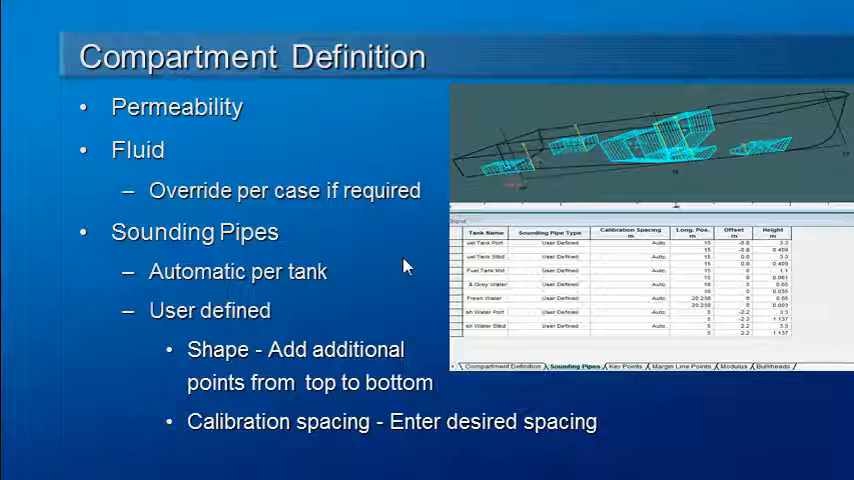
pyautogui.moveTo(418, 360)
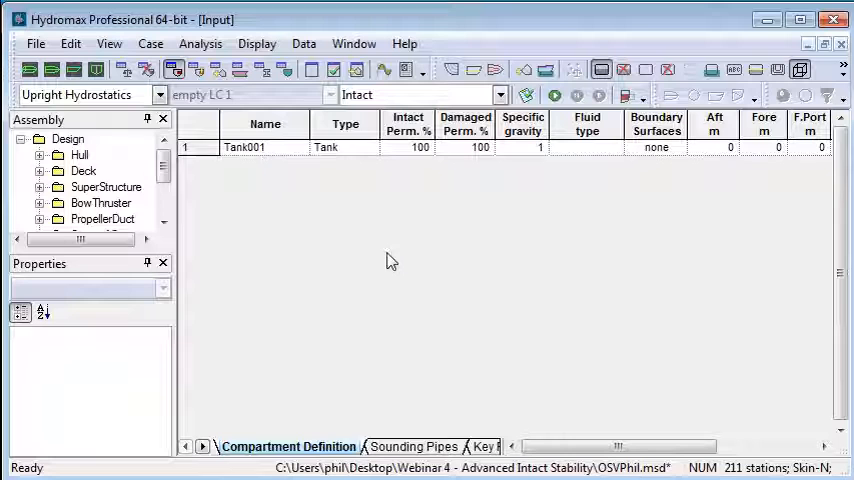
# Rename Tank001 to Mud and give it an intact permeability of 98%.
pyautogui.write('mU')
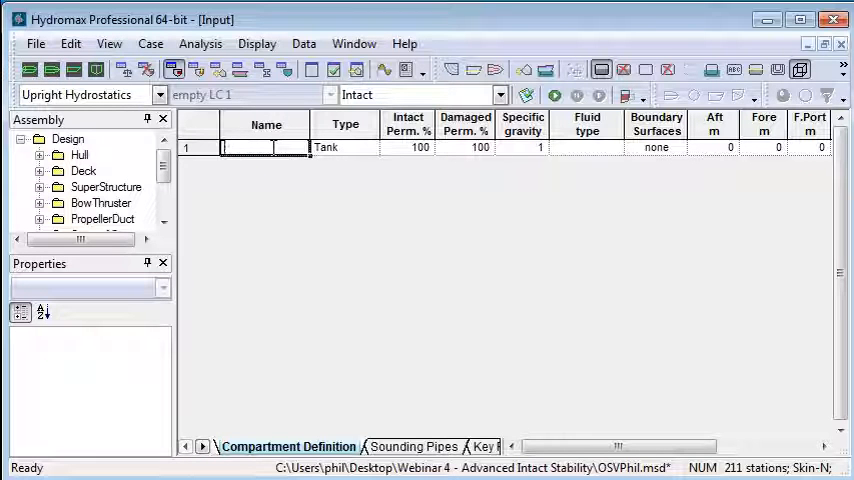
pyautogui.write('Mud')
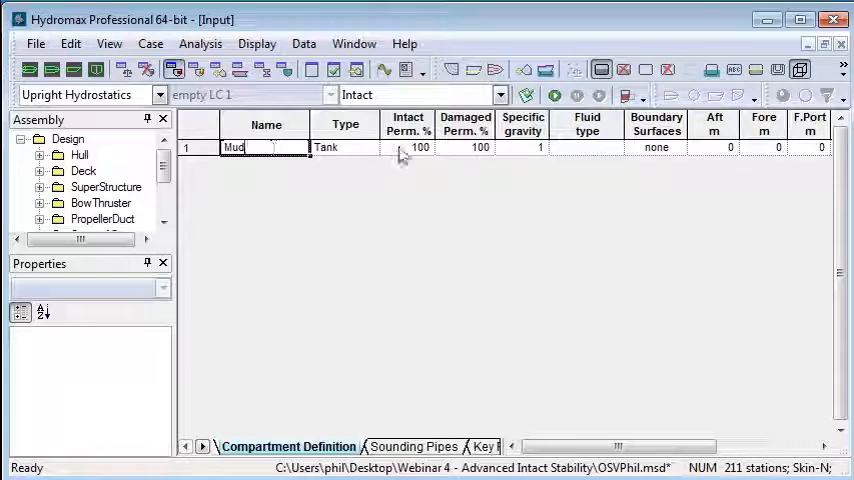
pyautogui.click(408, 148)
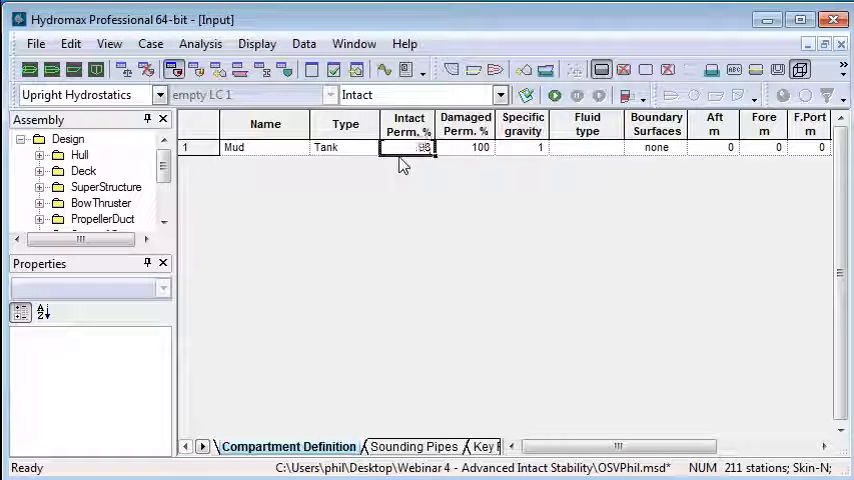
pyautogui.click(588, 148)
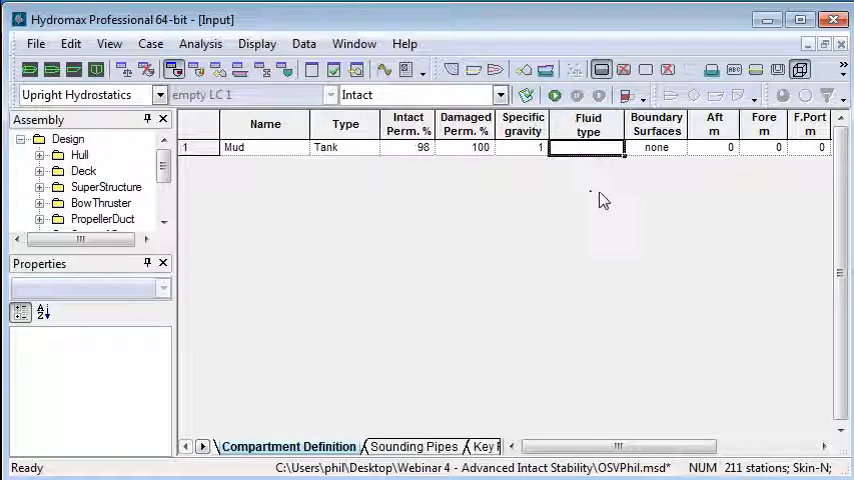
pyautogui.click(200, 44)
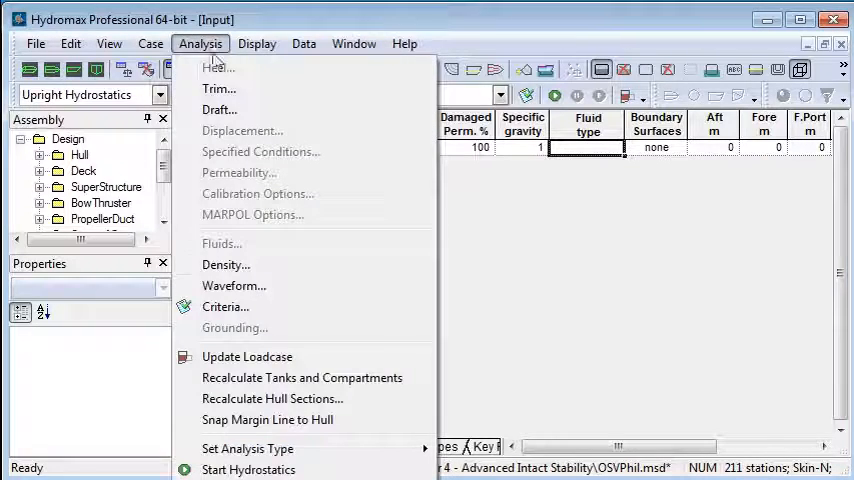
# In the Density table, rename Custom 1 to Mud with specific gravity 1.08 and confirm.
pyautogui.click(226, 264)
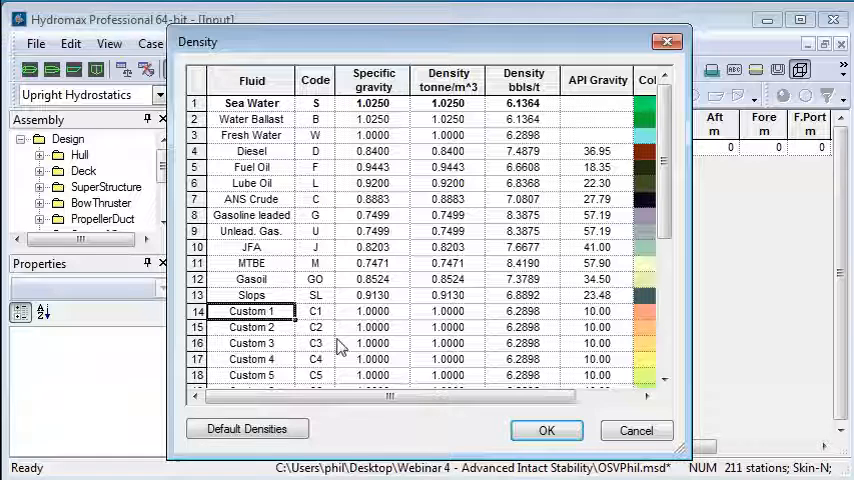
pyautogui.write('Mud')
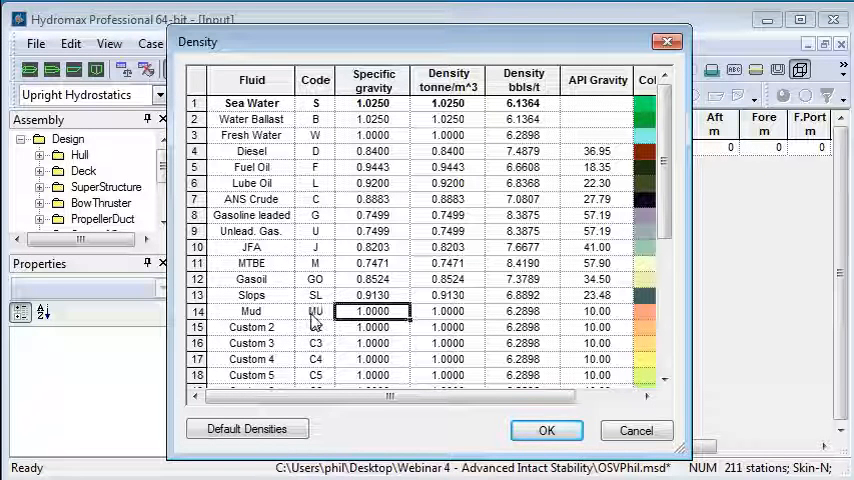
pyautogui.write('1.08')
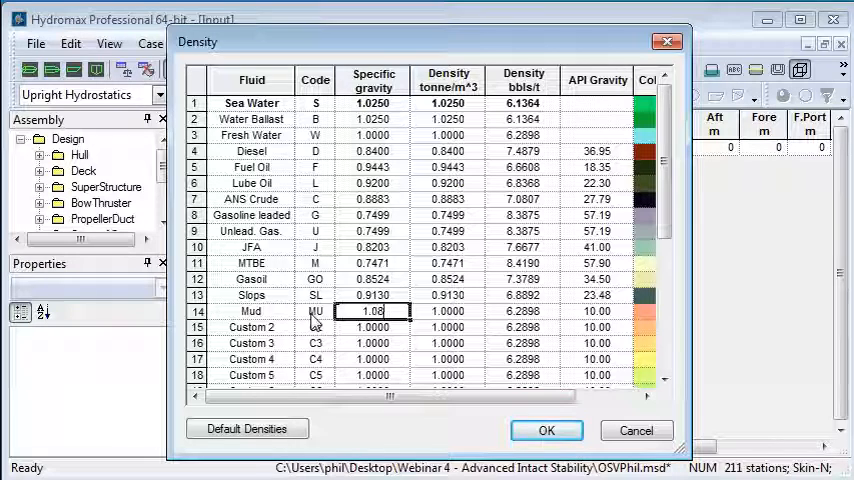
pyautogui.click(546, 430)
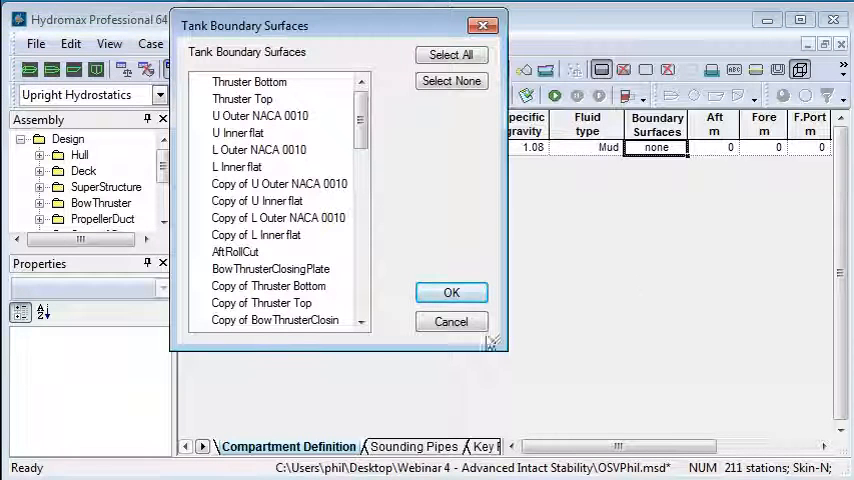
# Assign Mud fluid to the tank and confirm the Mud boundary surfaces.
pyautogui.scroll(-3)
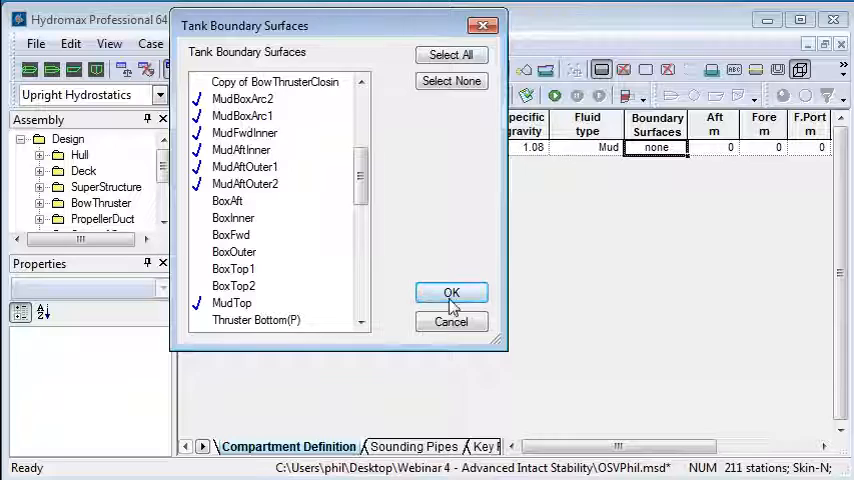
pyautogui.click(452, 292)
pyautogui.write('B')
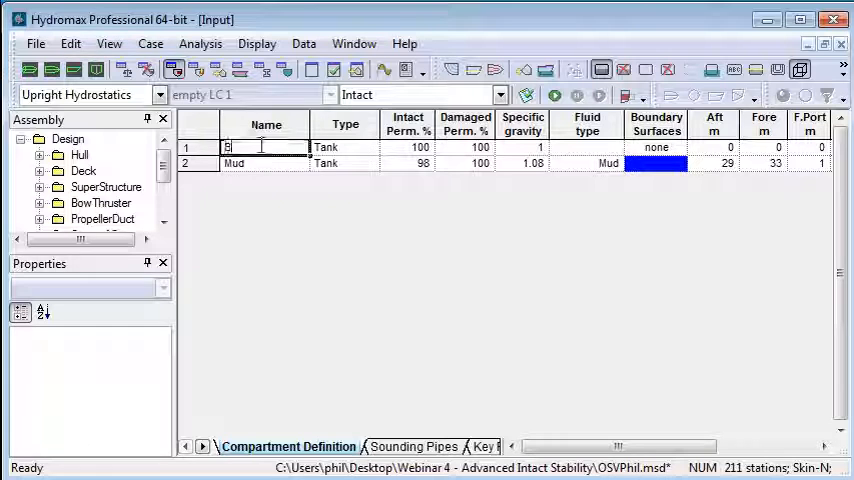
# Name the new tank Box, give it Diesel fluid and confirm the Box boundary surfaces.
pyautogui.click(408, 148)
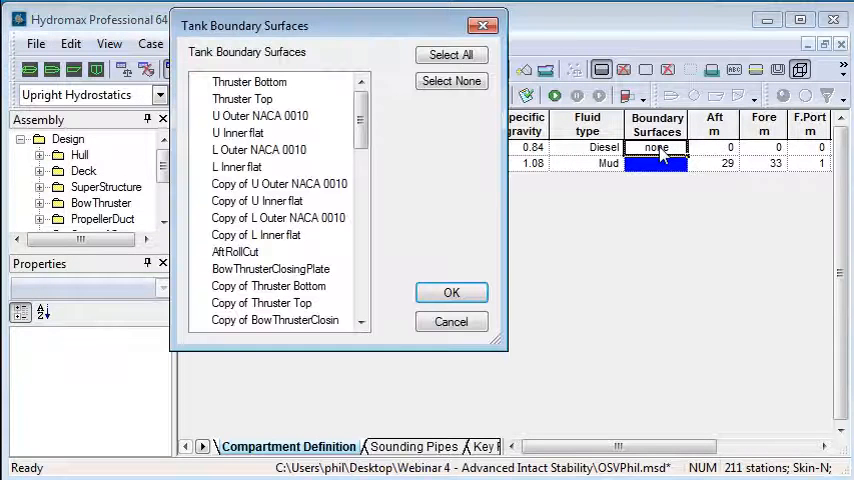
pyautogui.scroll(-3)
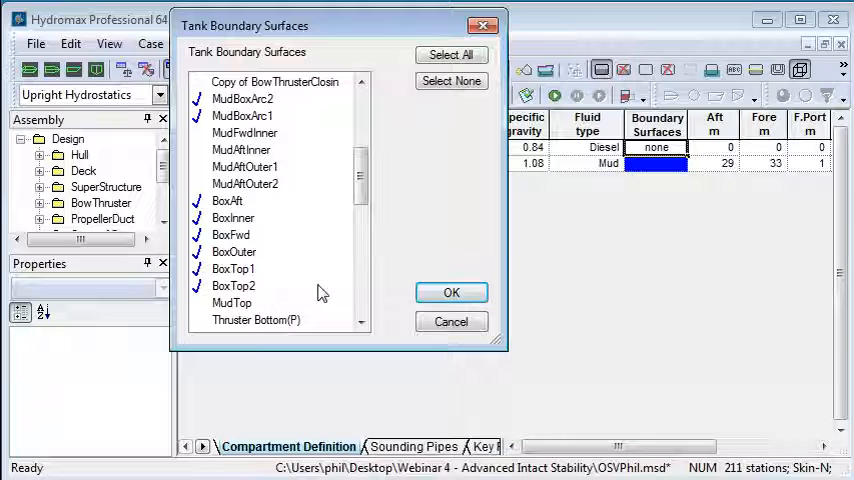
pyautogui.click(452, 292)
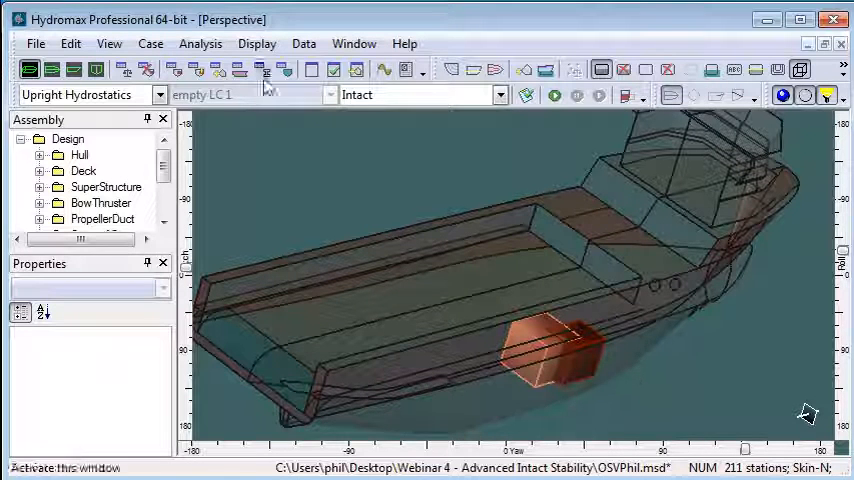
# Recalculate tanks and compartments so Mud and Box appear as solids in the hull.
pyautogui.click(200, 44)
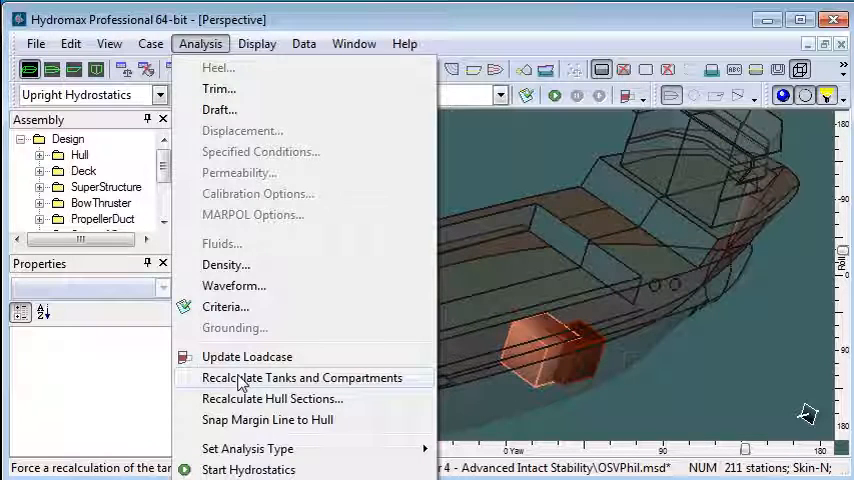
pyautogui.click(302, 376)
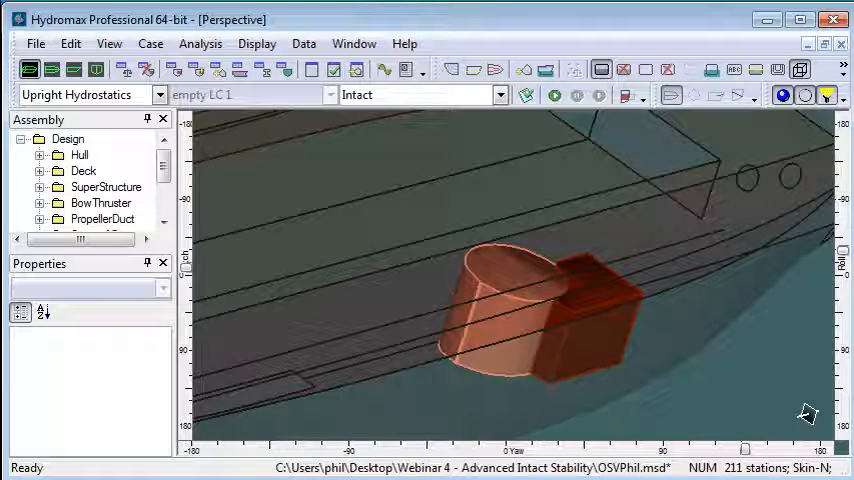
pyautogui.click(74, 68)
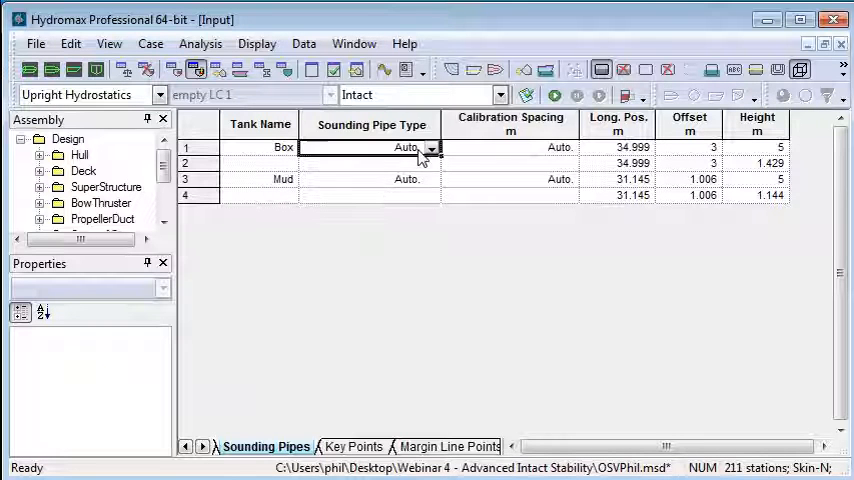
# Make the Box sounding pipe User Defined with points 2 and 3 at longitudinal position 36.
pyautogui.click(388, 148)
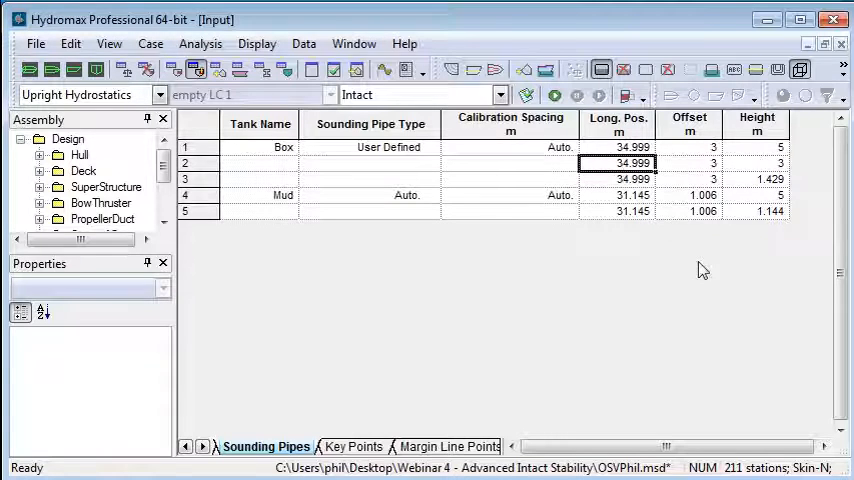
pyautogui.write('36')
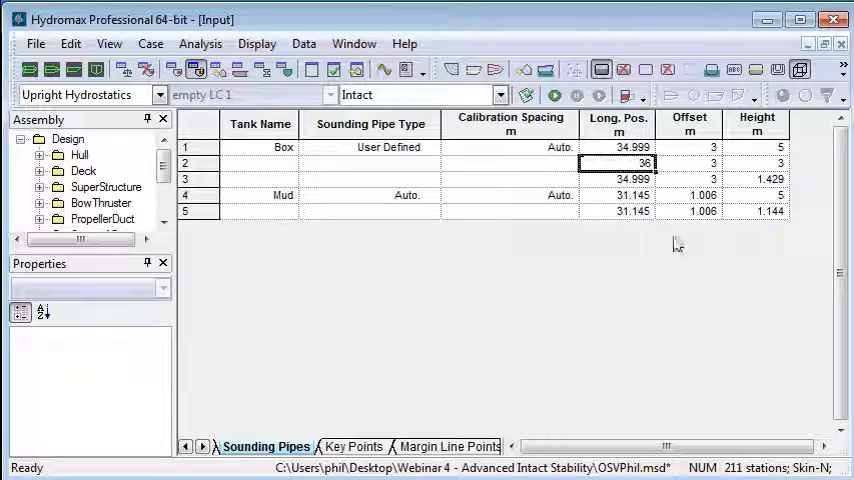
pyautogui.click(616, 180)
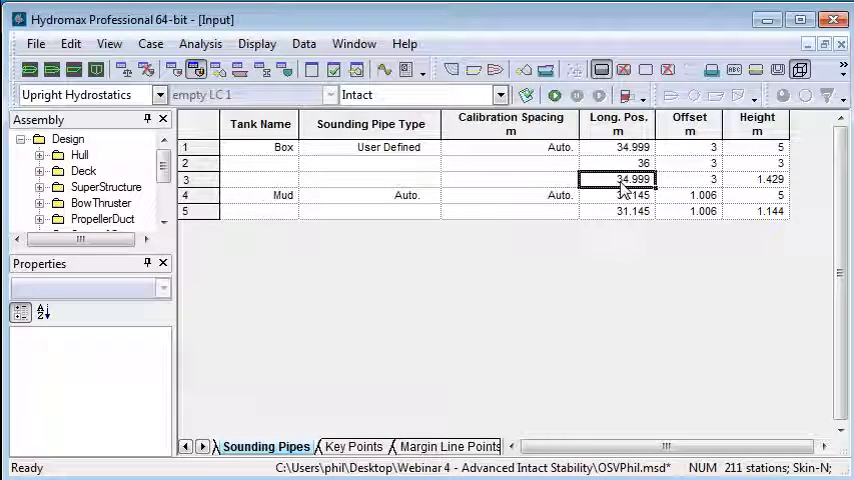
pyautogui.write('36')
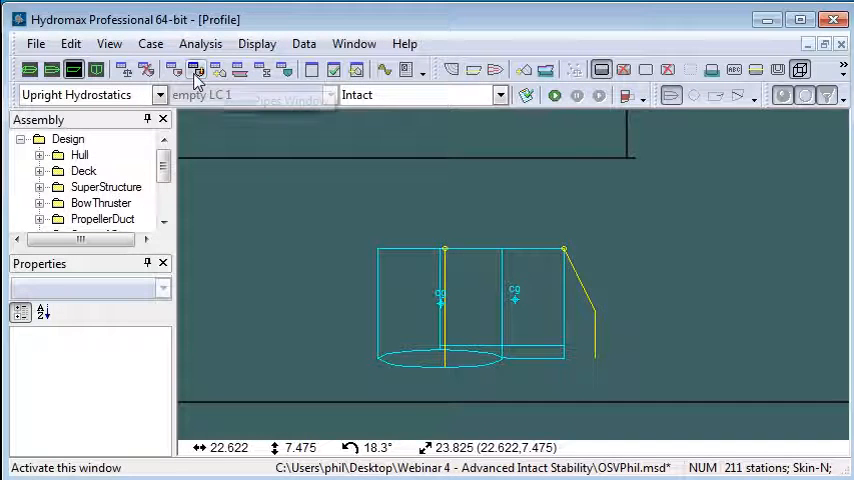
pyautogui.click(198, 68)
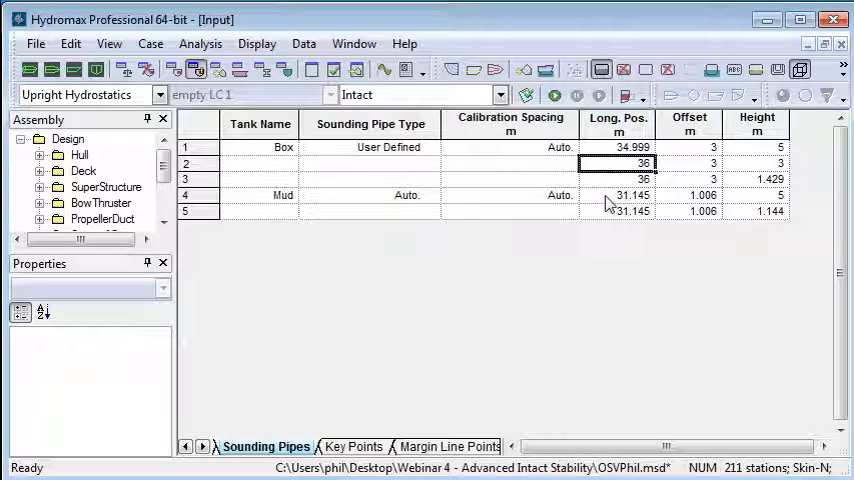